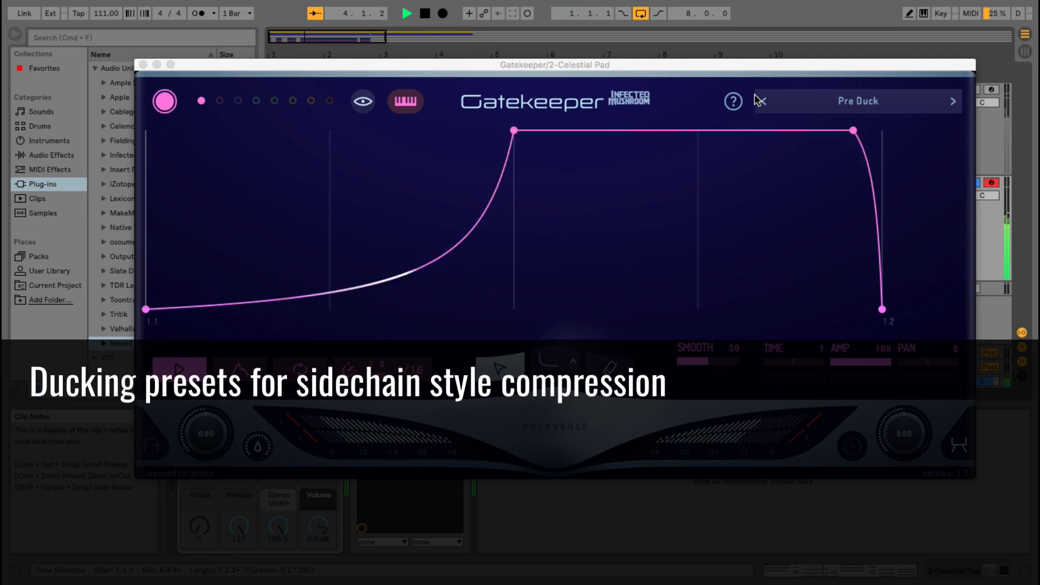
Step through Gatekeeper's ducking presets on the Celestial Pad to load Pseudo compressor
click(951, 100)
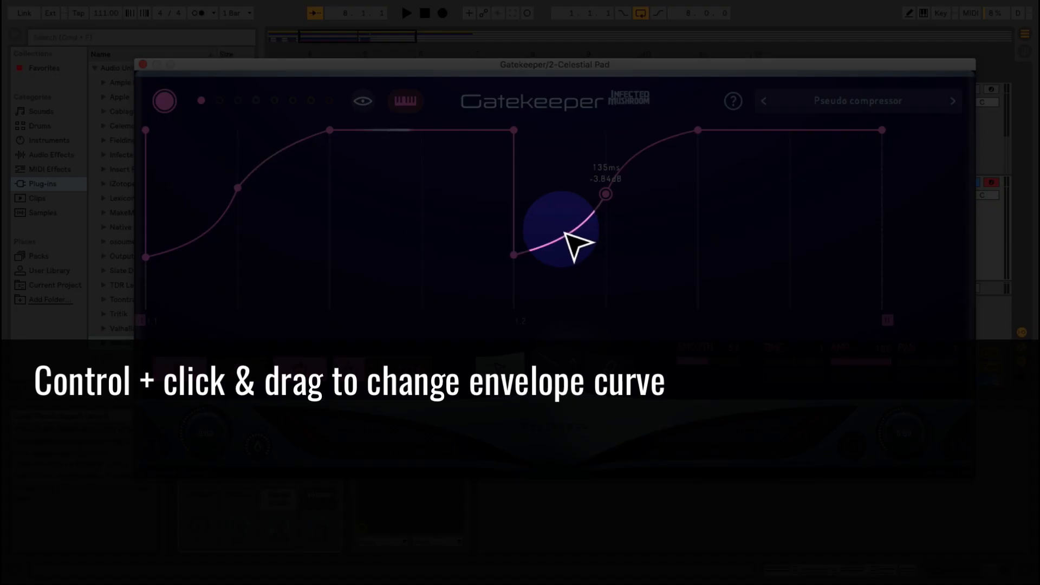
Bend the rising curve after the mid-bar dip and nudge its node upward
drag(563, 238, 653, 179)
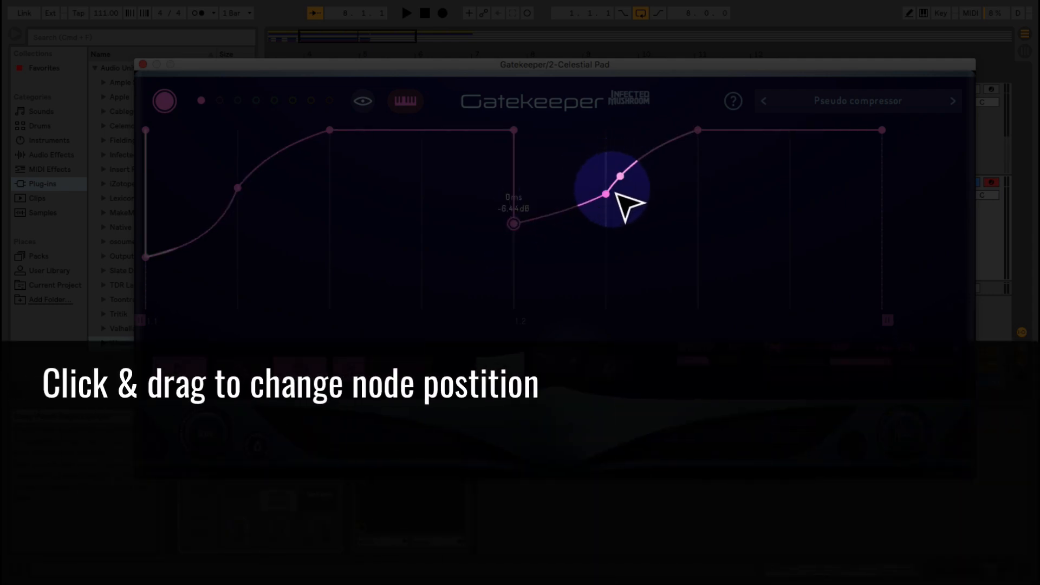
drag(604, 194, 606, 182)
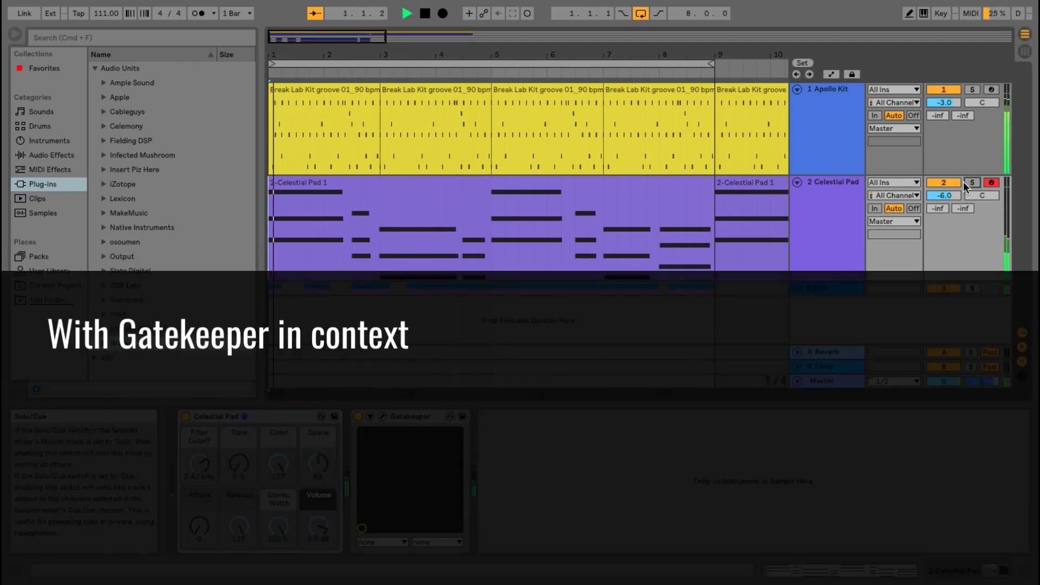
Close the Gatekeeper window so the gated pad plays over the Apollo Kit drums
click(407, 14)
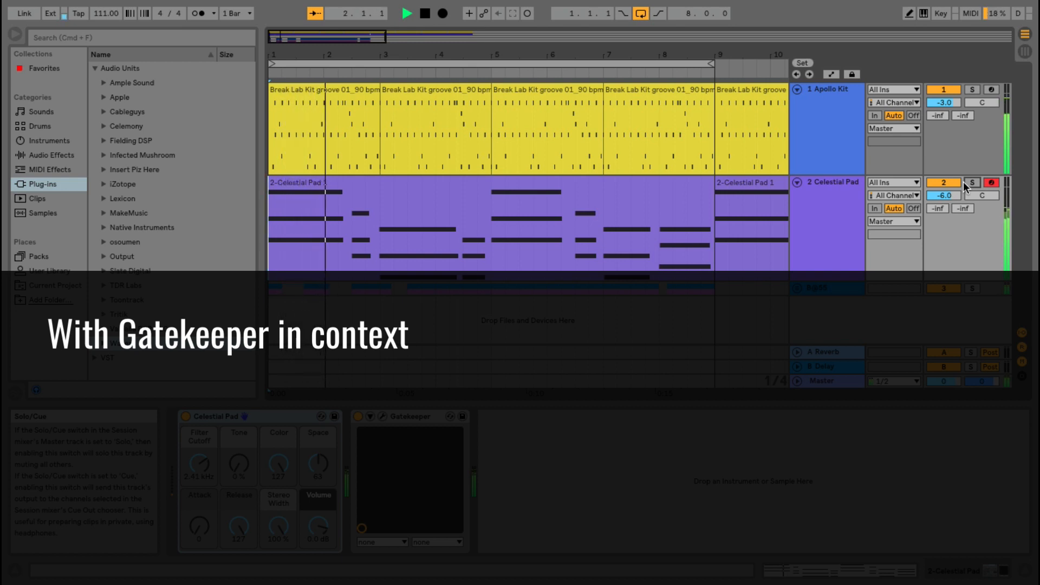